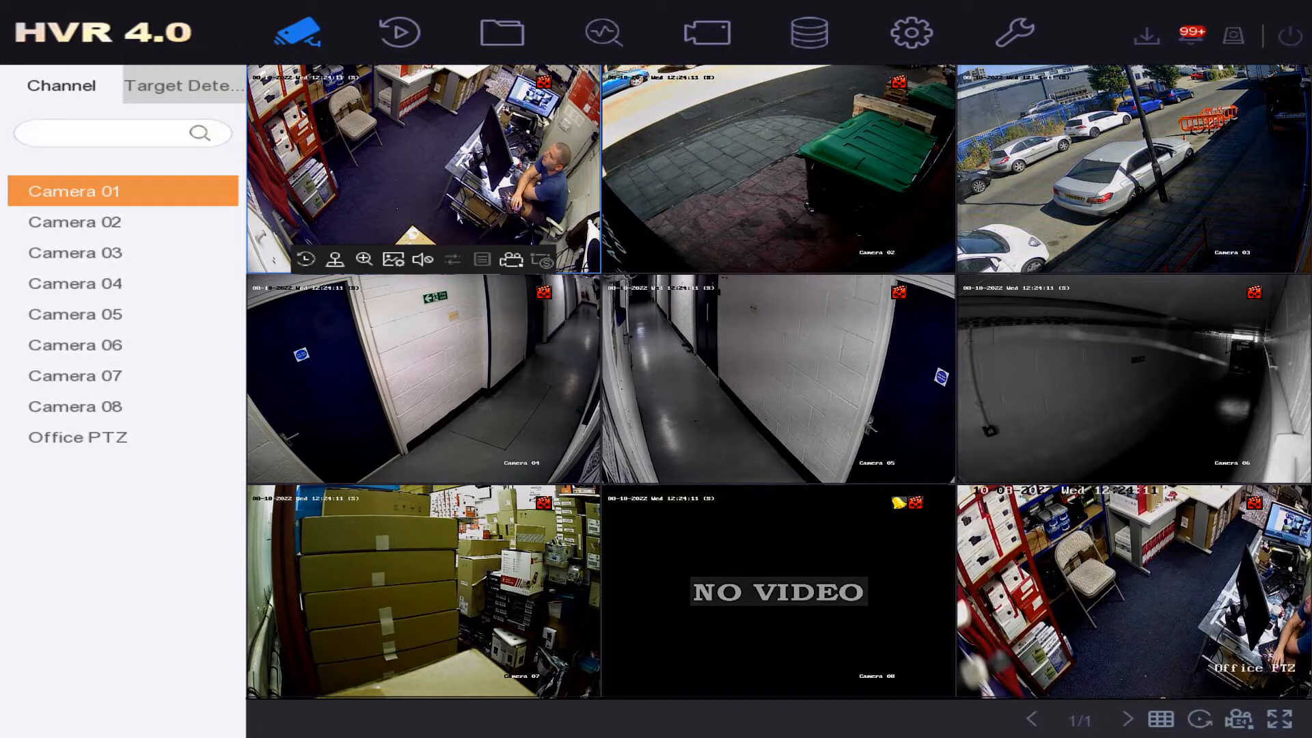
{"action": "mouse_move", "coordinate": [911, 32]}
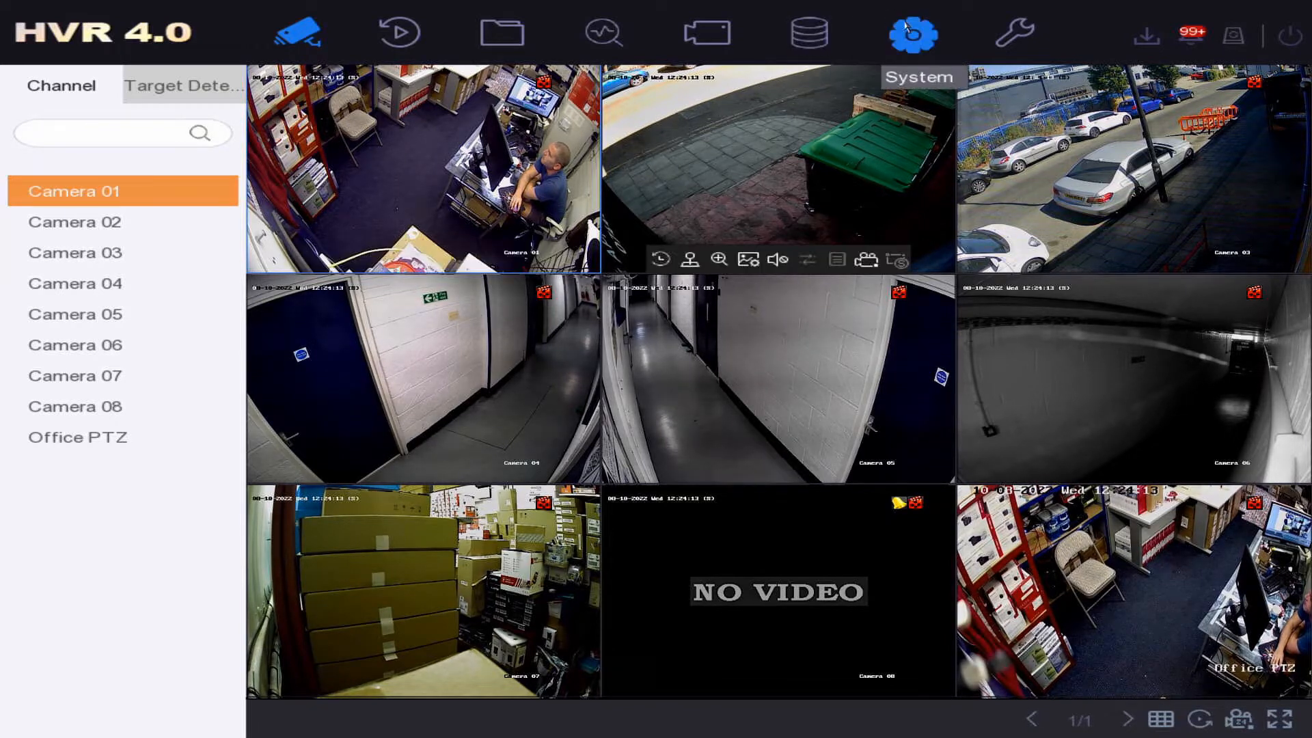
Show the Motion Detection event settings for Camera 01 via the System configuration
{"action": "left_click", "coordinate": [911, 33]}
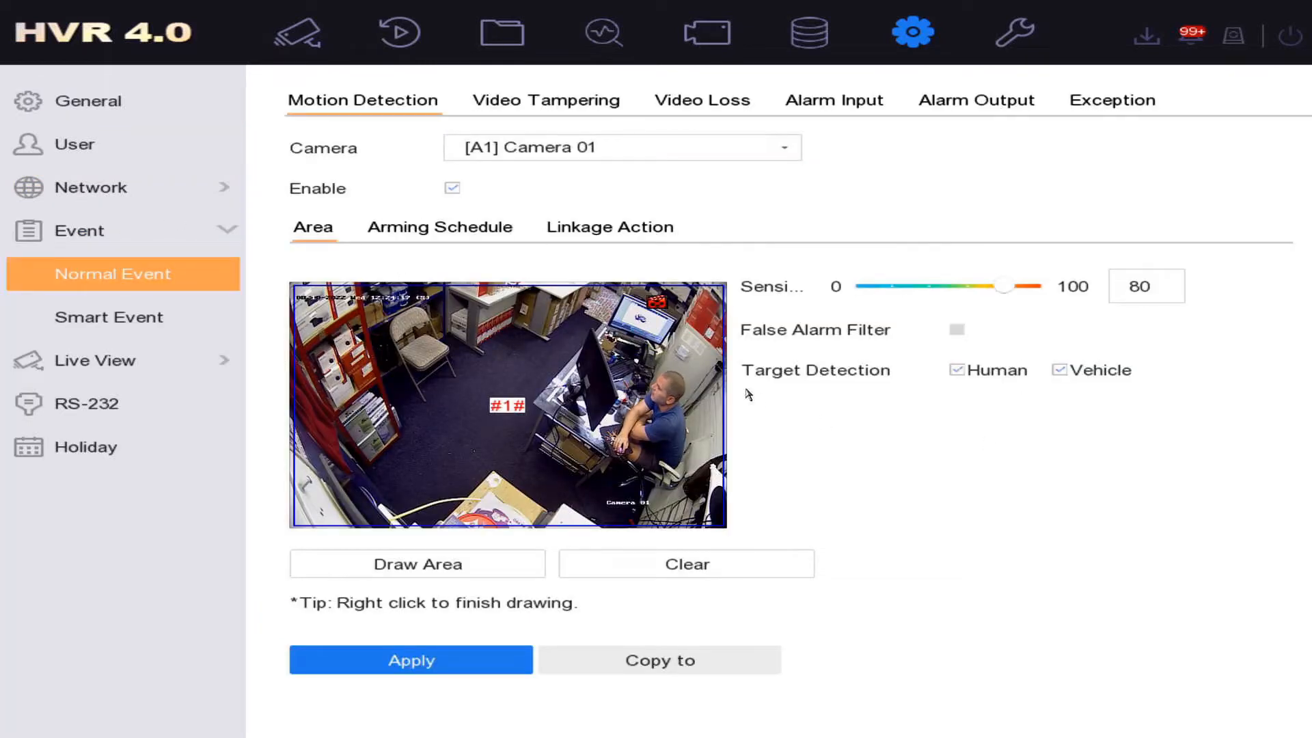
Clear Camera 01's existing motion area, untick Human and Vehicle detection, and start Draw Area
{"action": "left_click", "coordinate": [417, 563]}
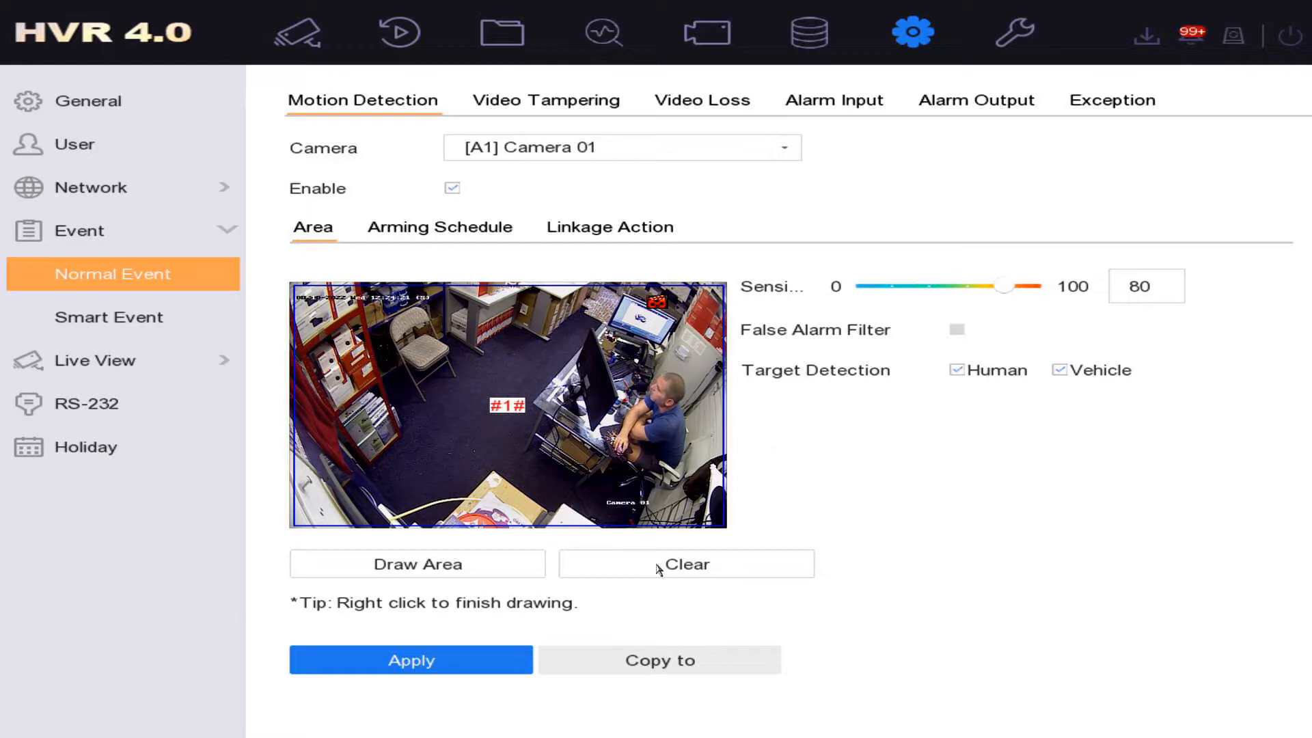
{"action": "left_click", "coordinate": [685, 563]}
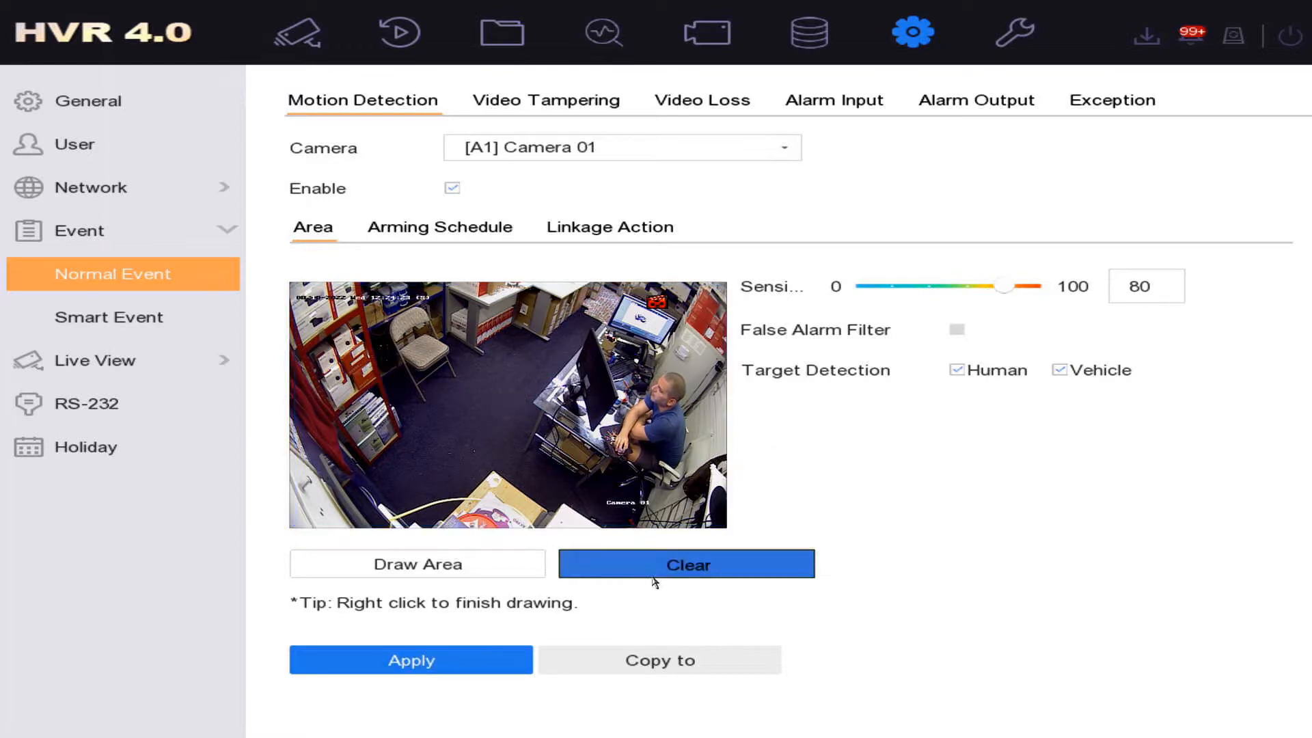
{"action": "left_click", "coordinate": [417, 563]}
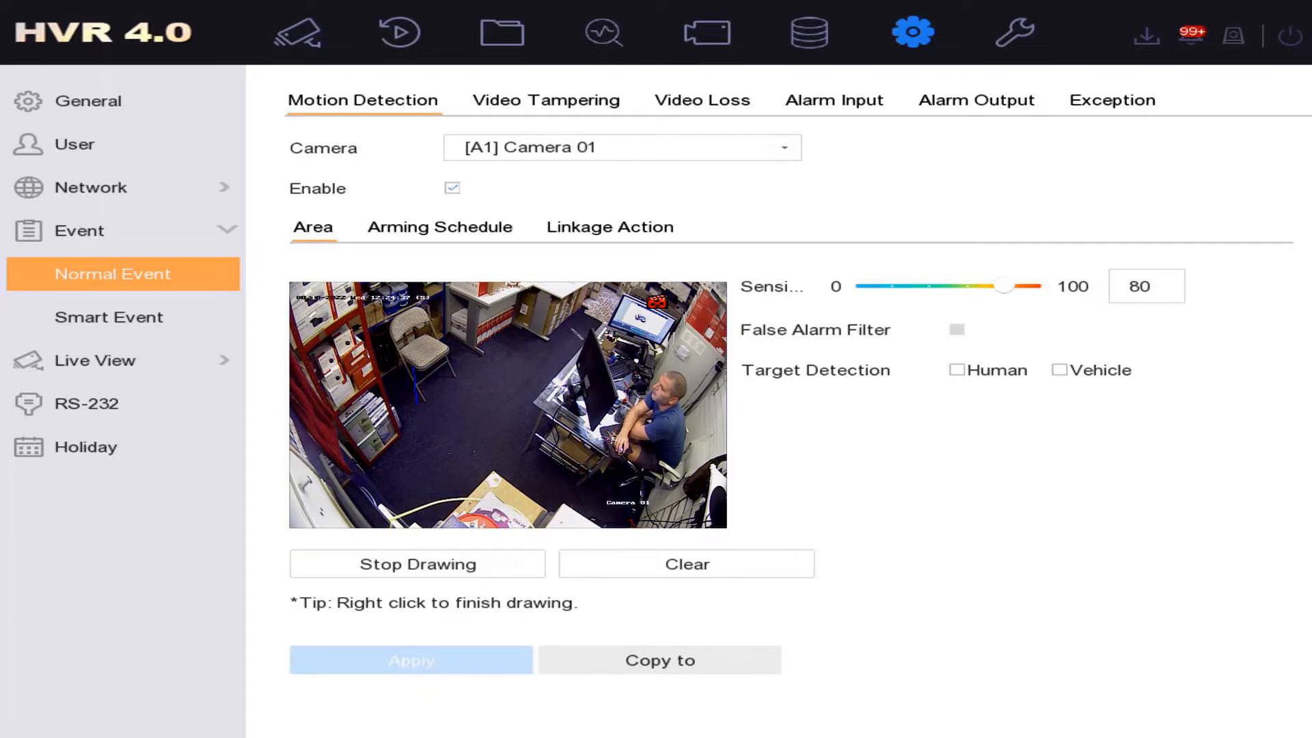
Enable Notify Surveillance Center and Audible Warning as linkage actions and apply them
{"action": "left_click", "coordinate": [610, 227]}
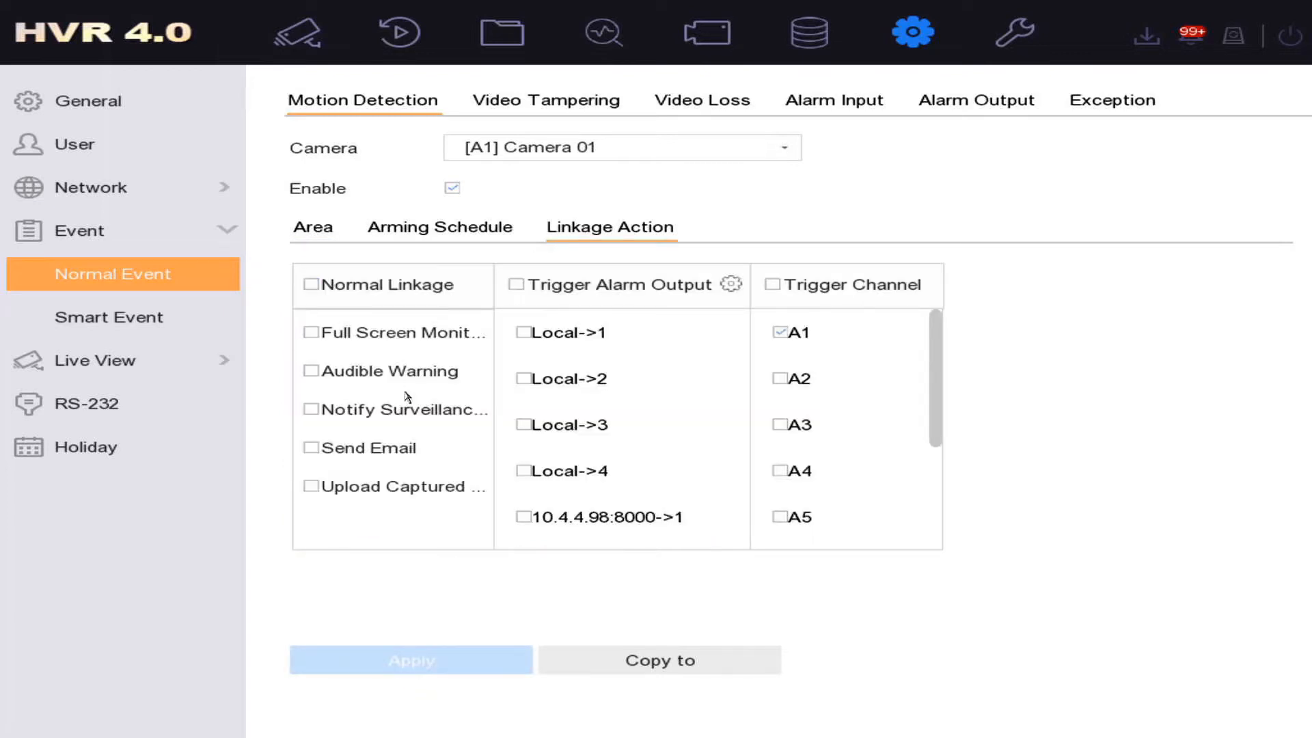
{"action": "mouse_move", "coordinate": [309, 409]}
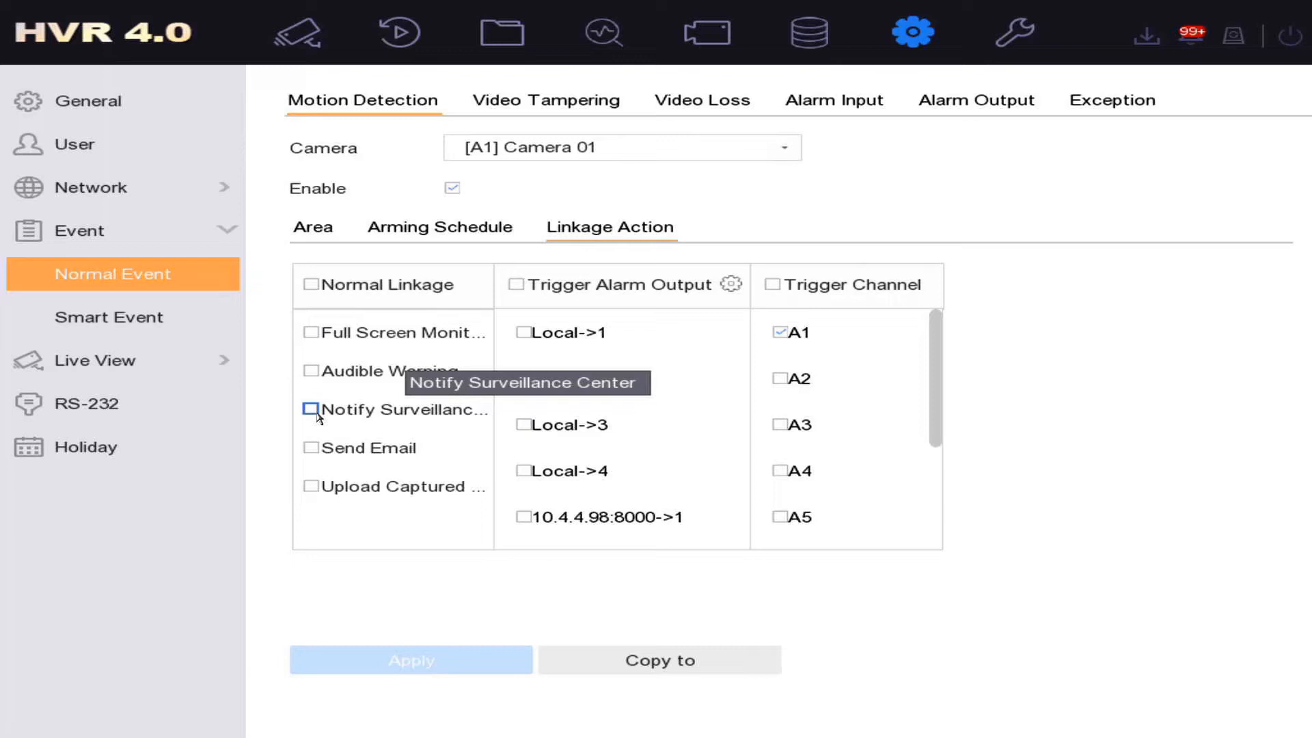
{"action": "left_click", "coordinate": [307, 408]}
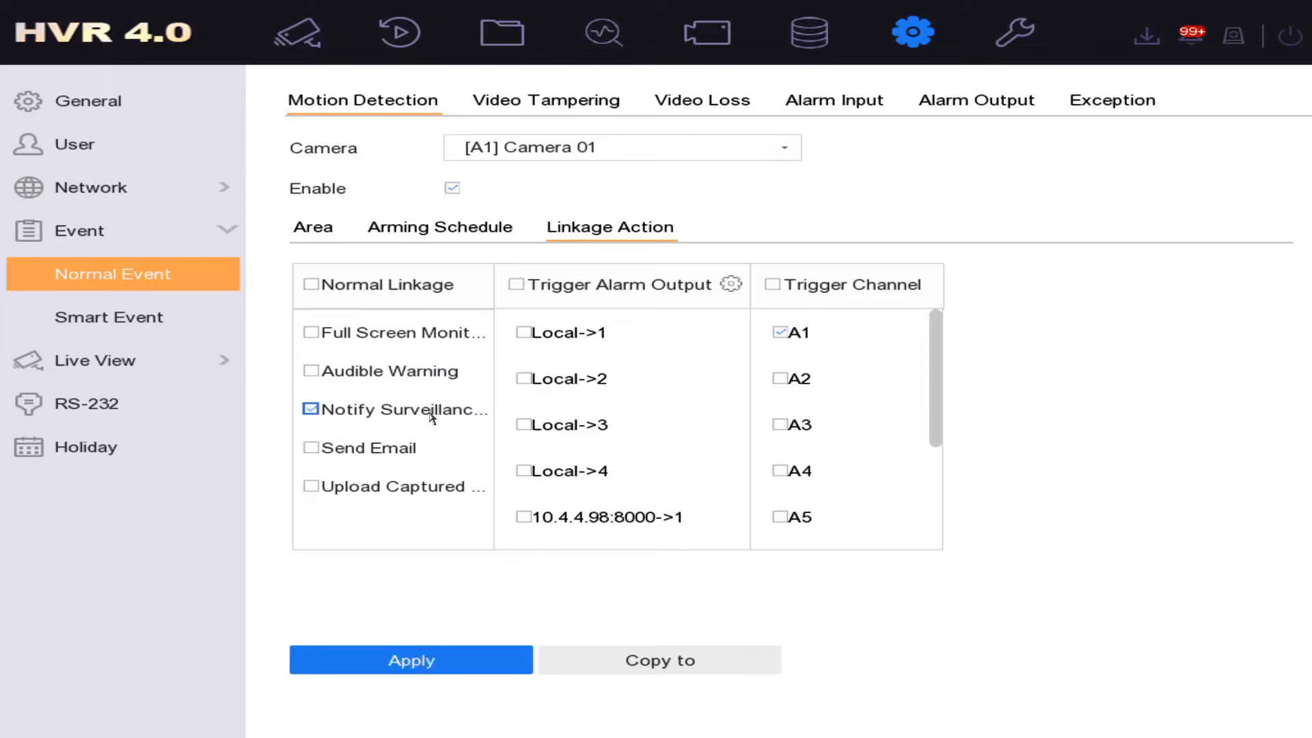
{"action": "left_click", "coordinate": [309, 371]}
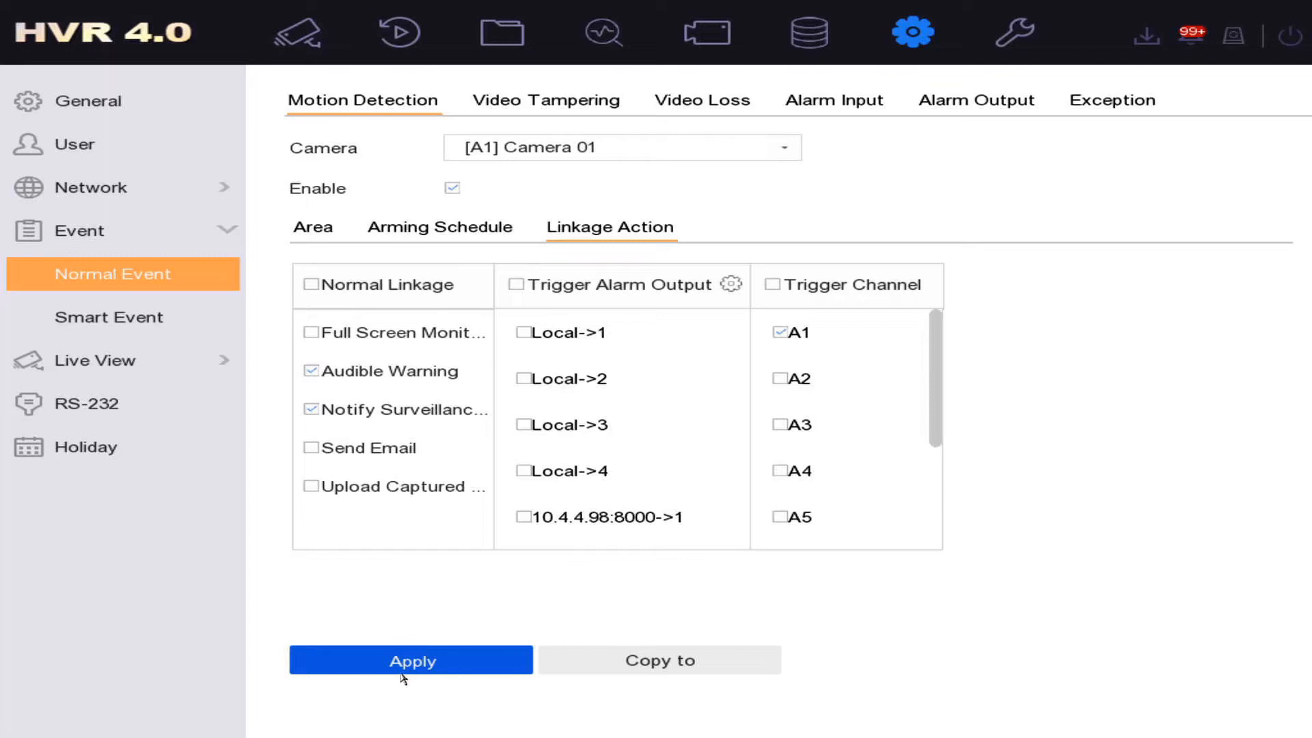
{"action": "left_click", "coordinate": [410, 660]}
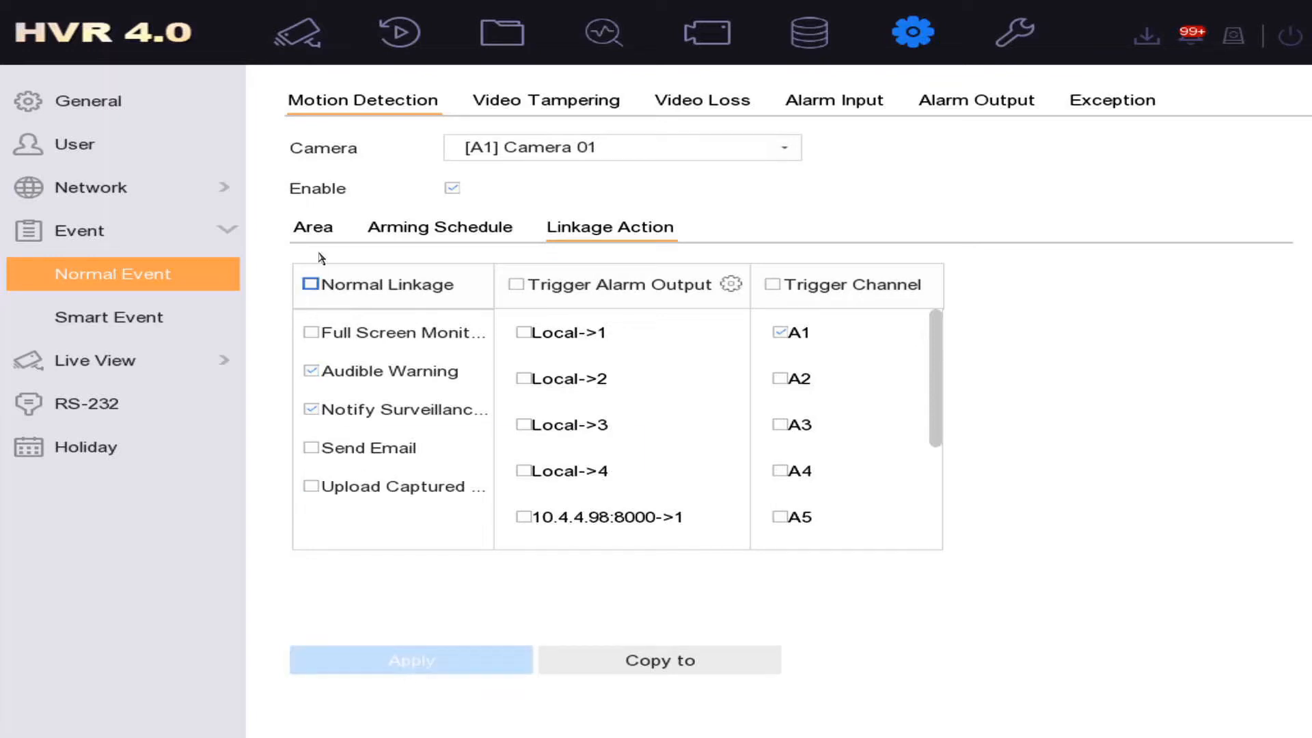
Return to the Area settings and draw motion area #1 over the centre floor of the view
{"action": "left_click", "coordinate": [312, 227]}
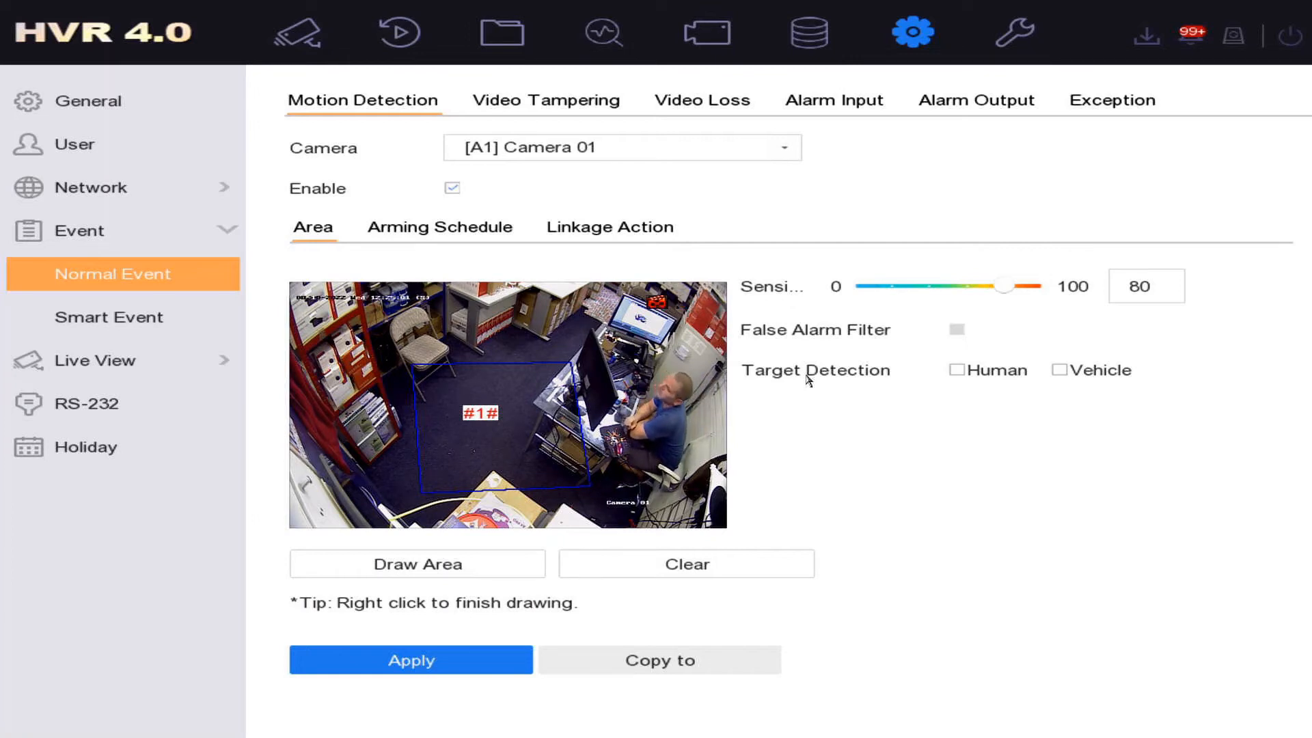
{"action": "mouse_move", "coordinate": [771, 270]}
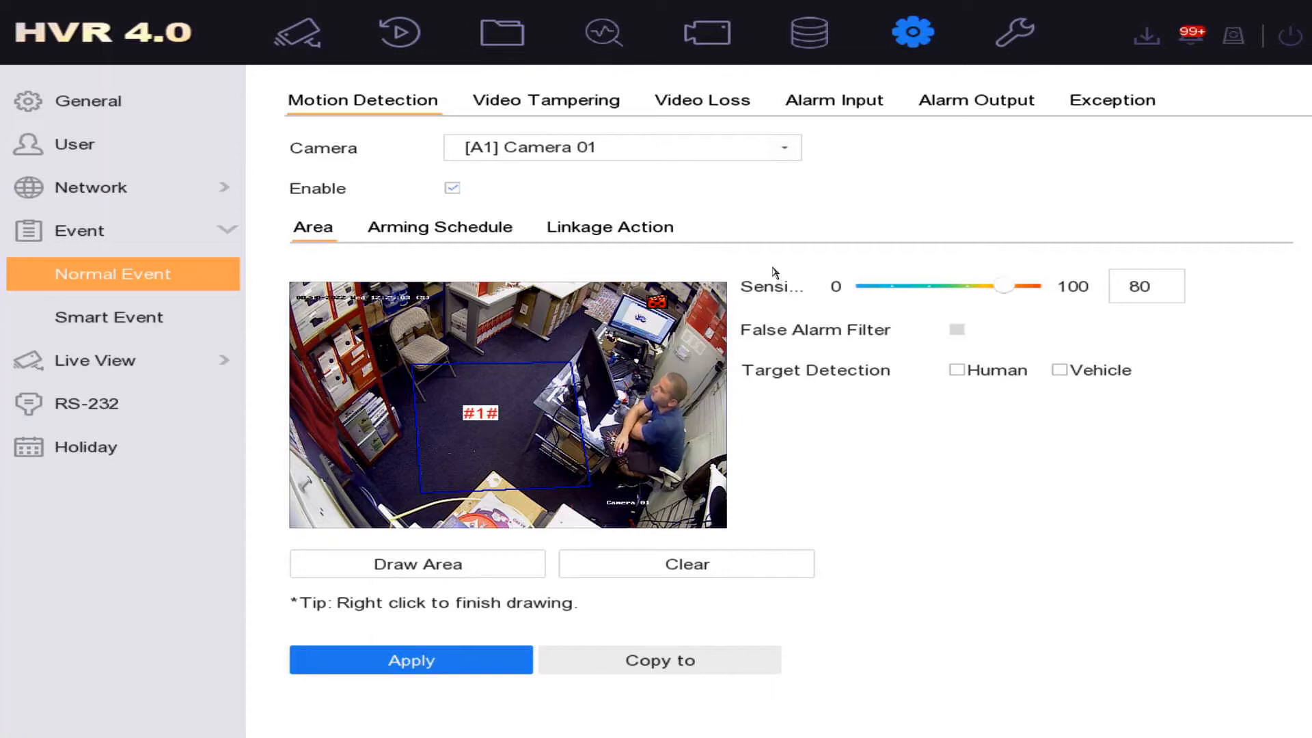
{"action": "mouse_move", "coordinate": [777, 274]}
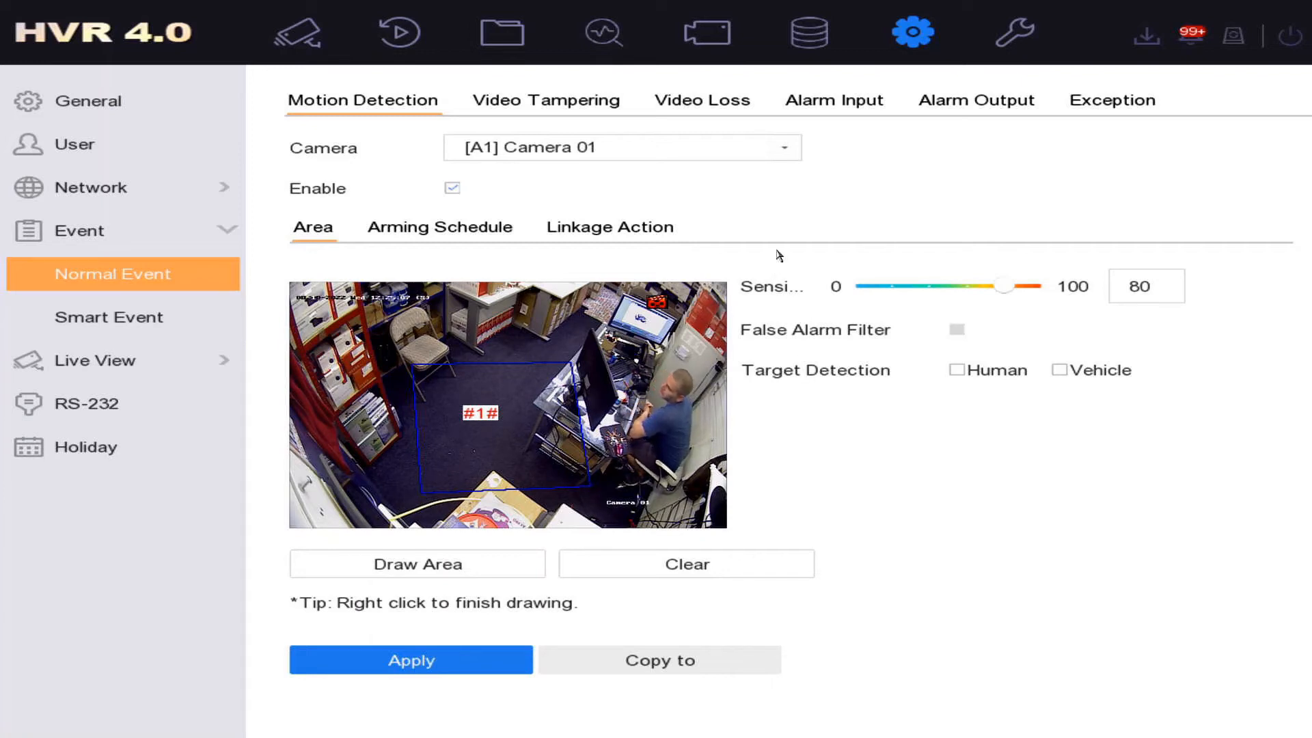
Show the Smart Event settings for Camera 01, with face detection unchecked
{"action": "left_click", "coordinate": [109, 316]}
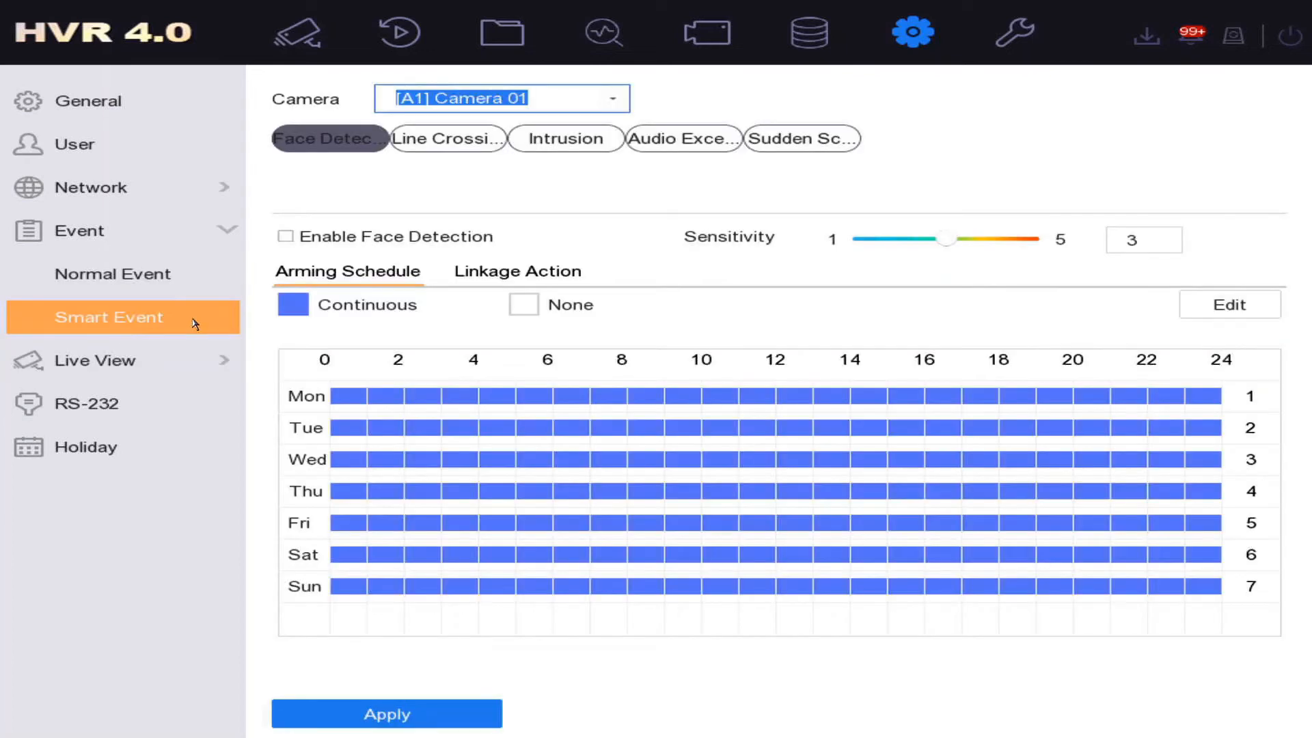
{"action": "mouse_move", "coordinate": [221, 327]}
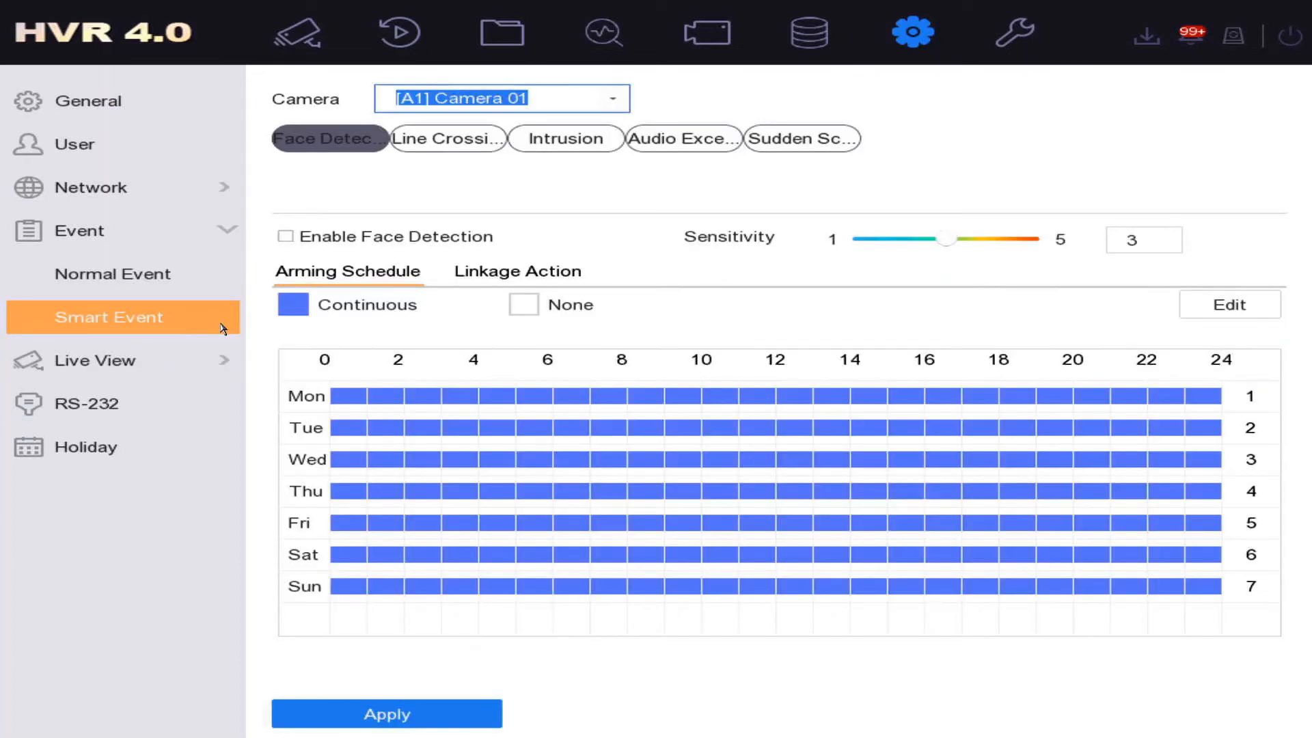